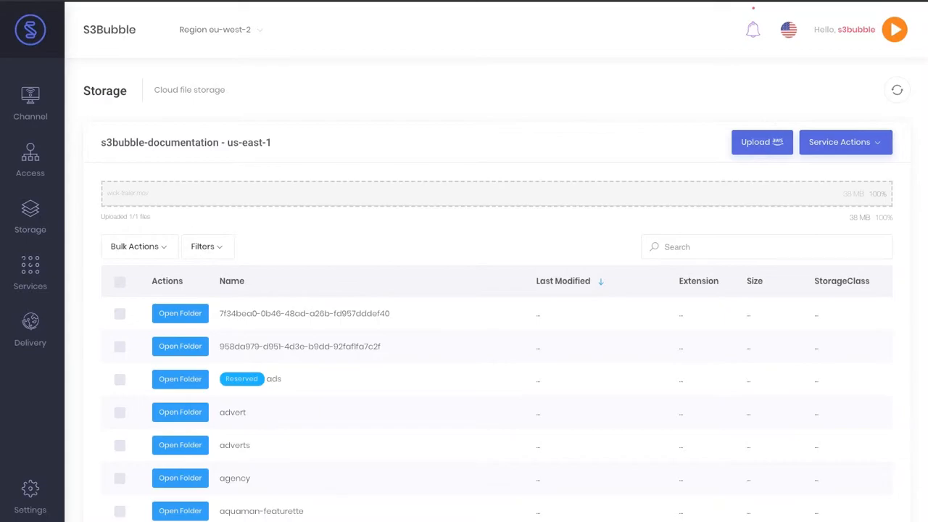
mouse_move(332, 228)
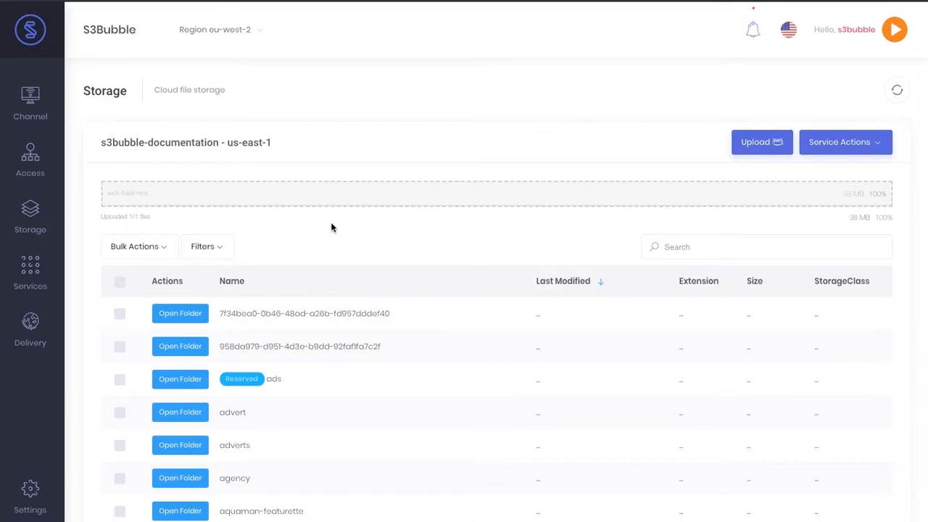
mouse_move(332, 230)
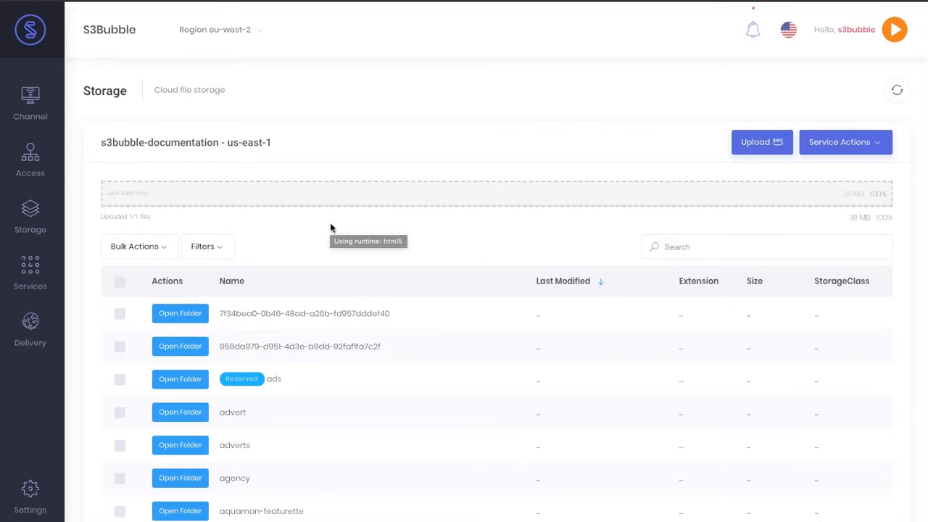
mouse_move(215, 229)
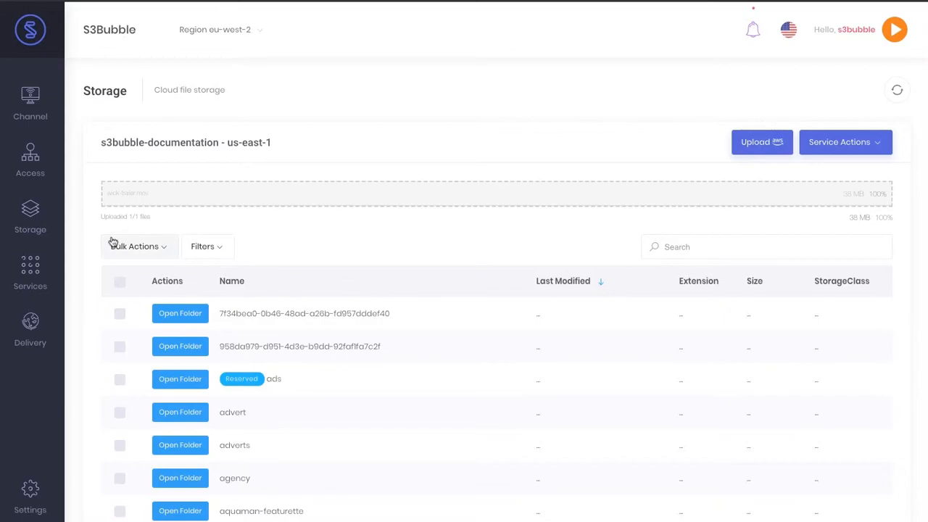
- Launch an AWS Transcribe subtitles/captions job for wick-trailer.mov from its Actions menu
scroll("down", 3)
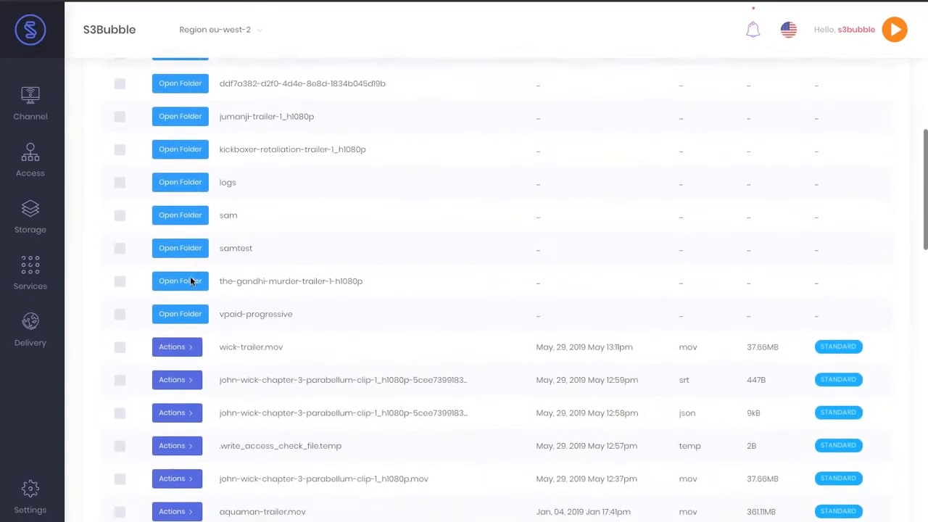
scroll("down", 3)
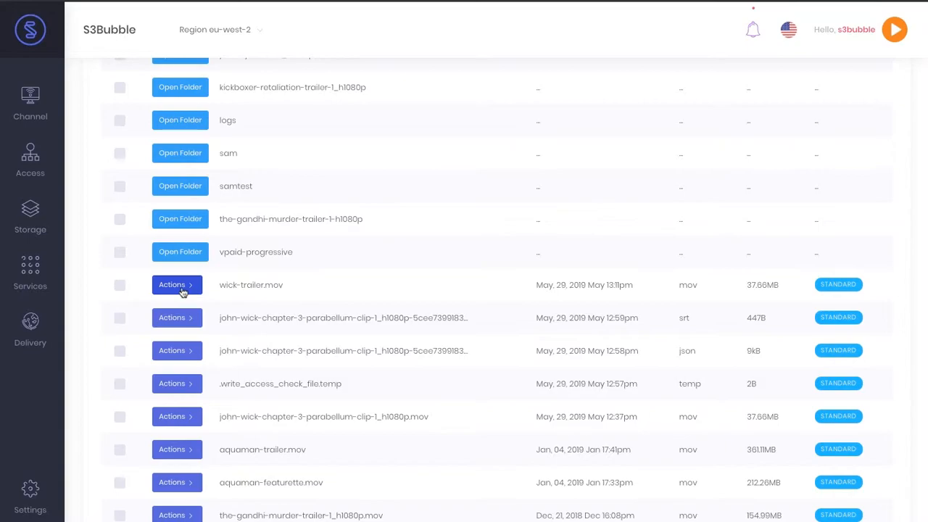
left_click(177, 284)
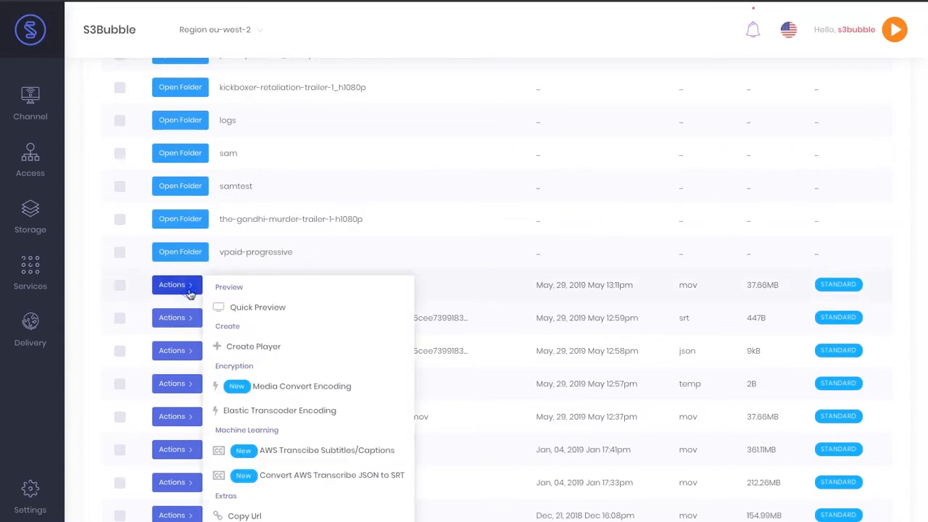
mouse_move(307, 455)
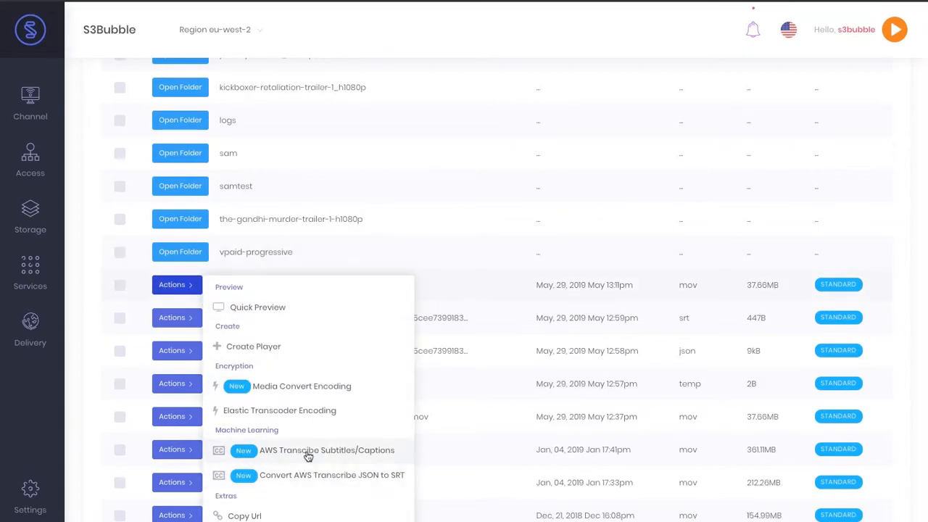
left_click(326, 449)
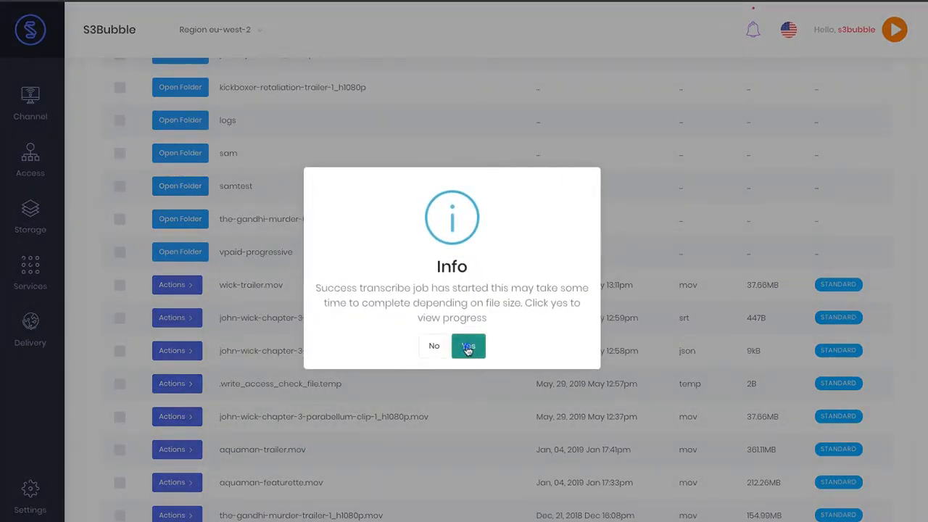
- Confirm viewing progress so the Transcribe jobs list shows the wick-trailer job
left_click(467, 345)
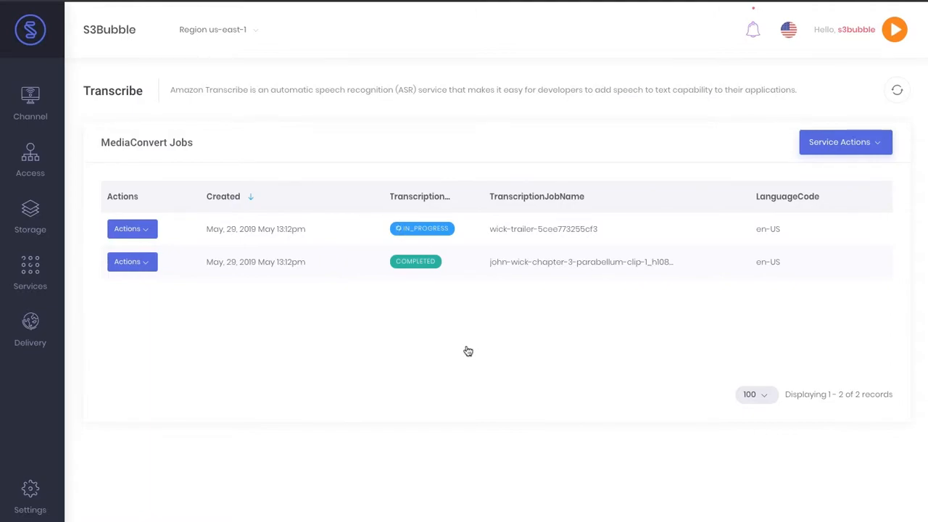
mouse_move(485, 313)
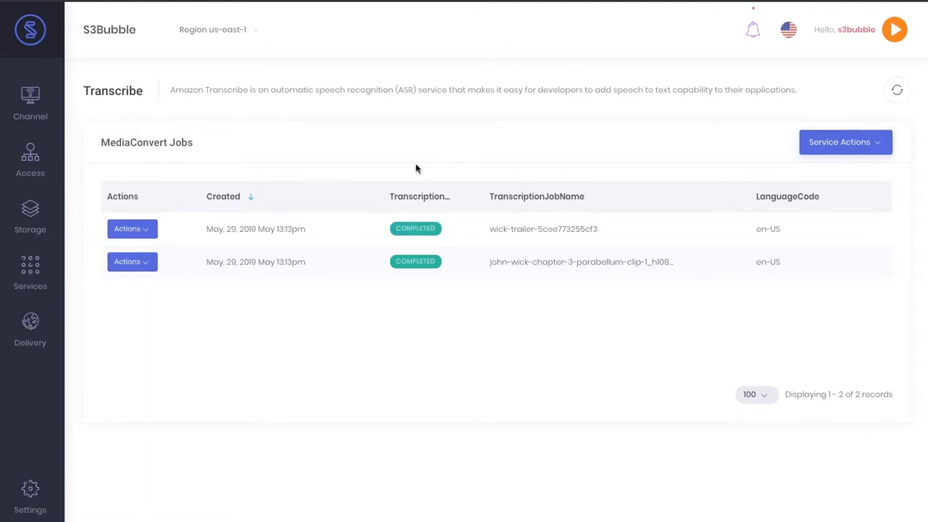
mouse_move(409, 205)
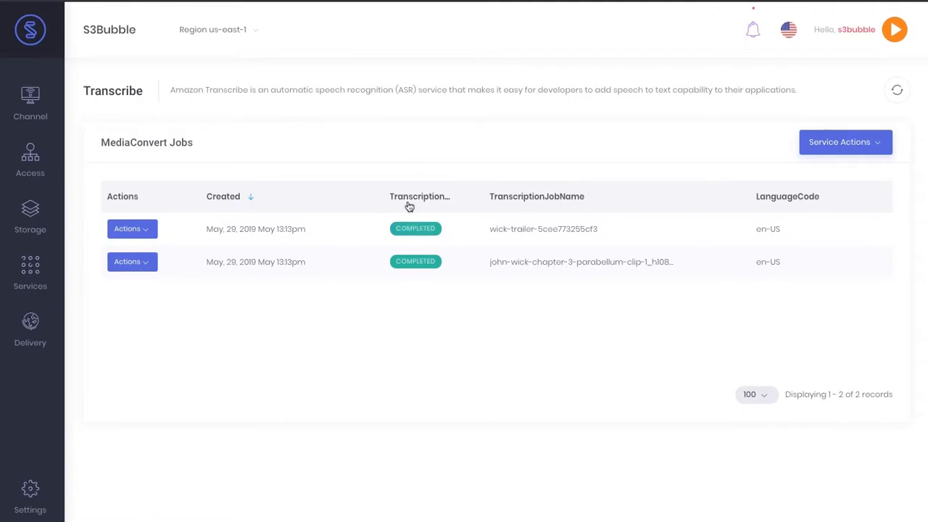
mouse_move(233, 96)
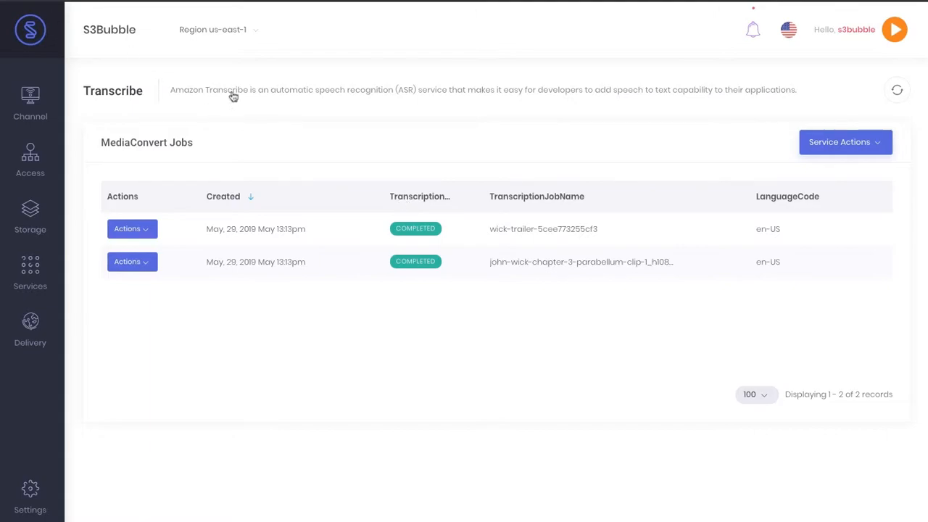
- Return to Storage and view the wick-trailer transcription JSON in the viewer
left_click(29, 218)
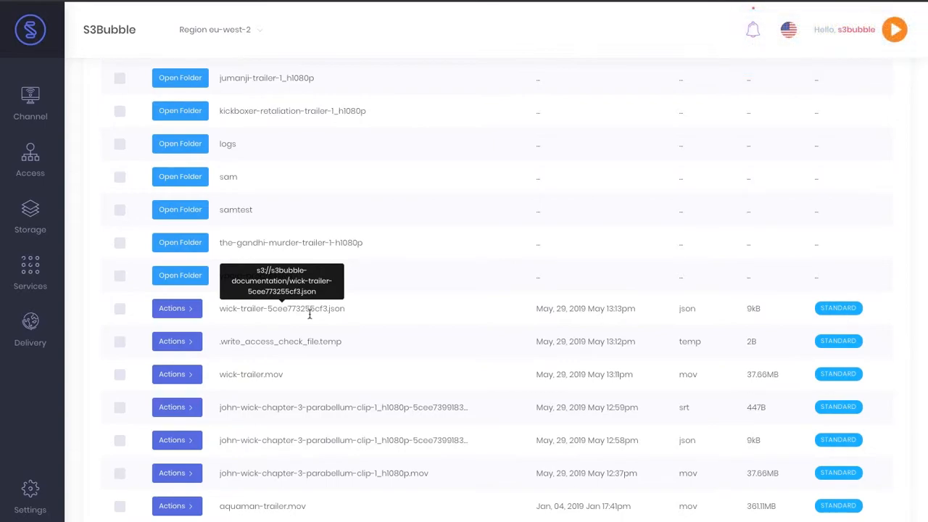
left_click(173, 307)
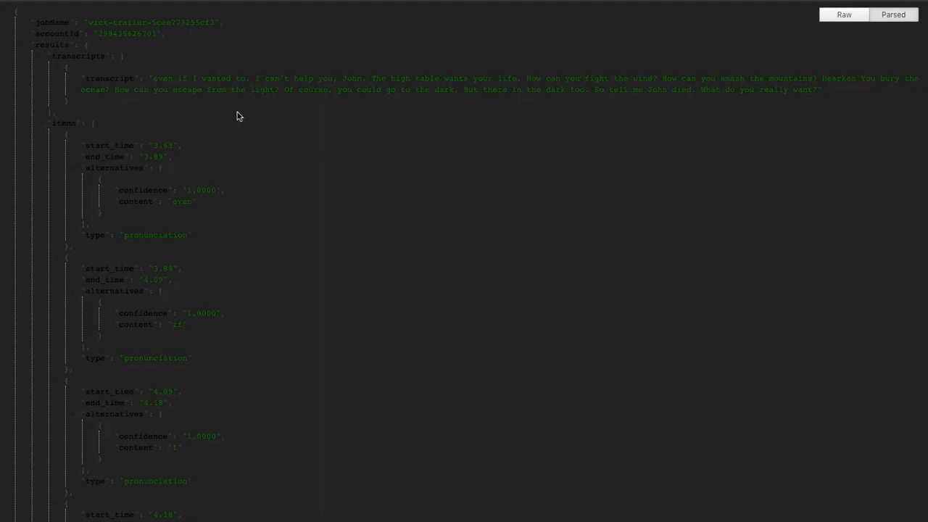
left_click_drag(153, 78, 786, 78)
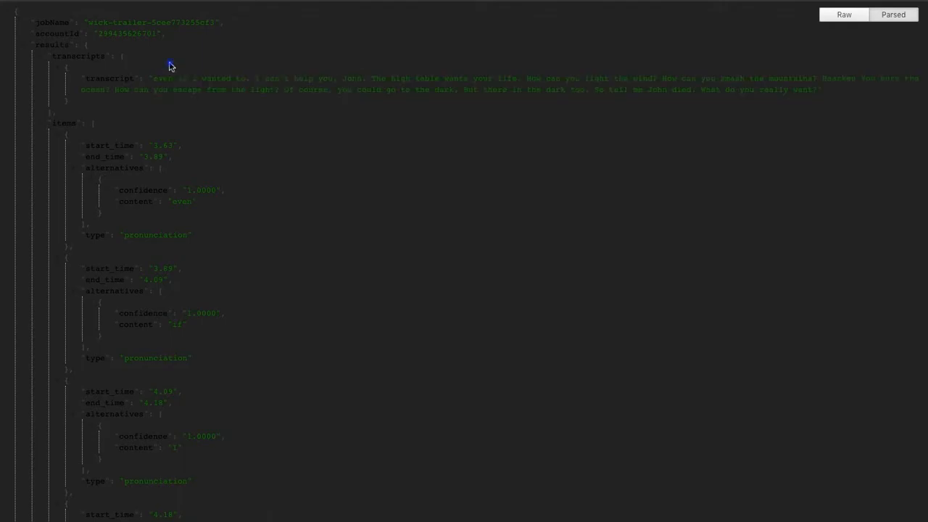
mouse_move(771, 83)
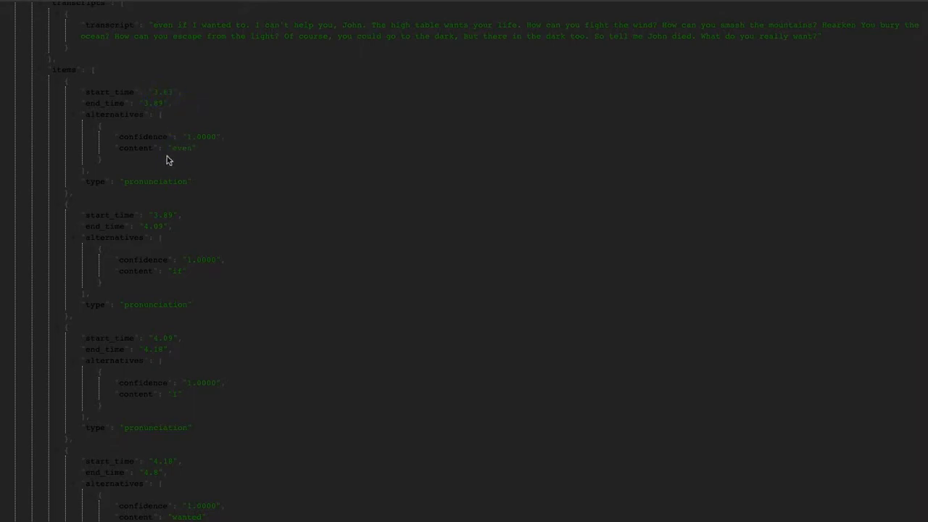
scroll("down", 3)
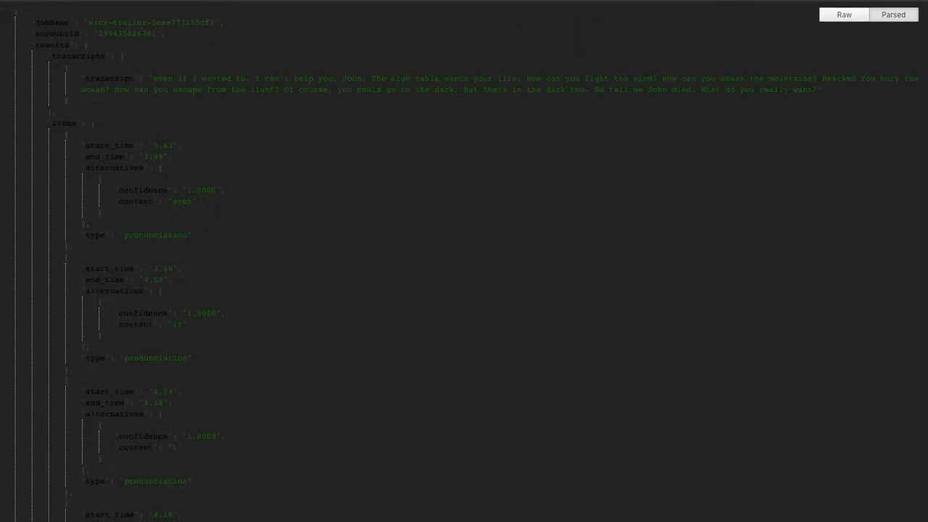
- Convert the wick-trailer transcription JSON into an SRT subtitle file and preview it
left_click(171, 308)
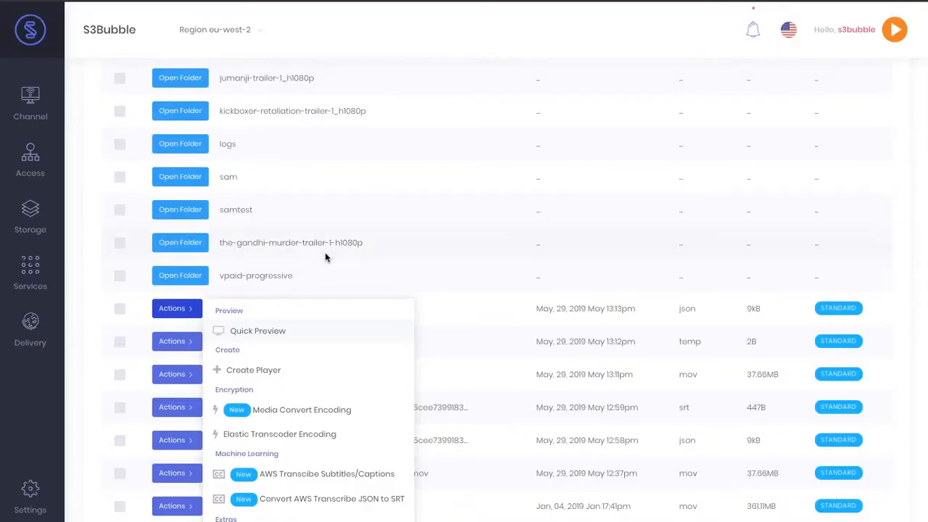
scroll("down", 3)
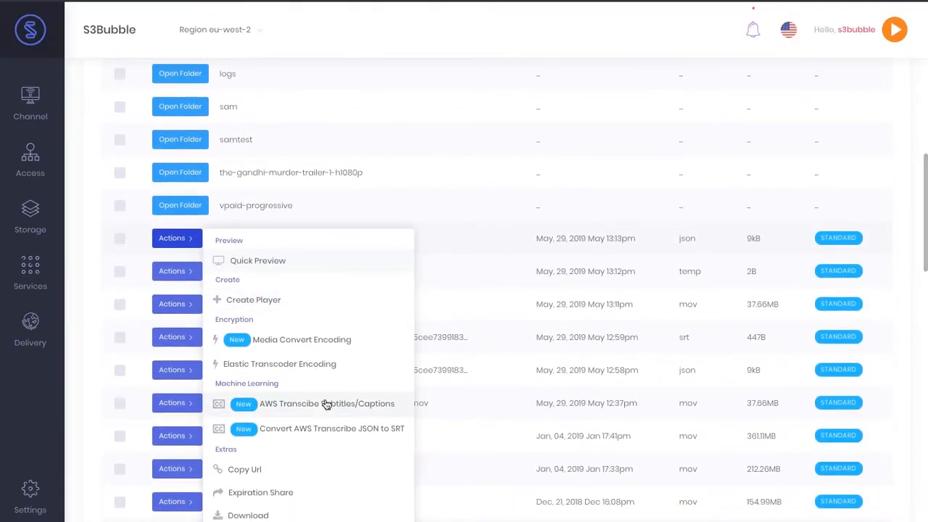
mouse_move(328, 434)
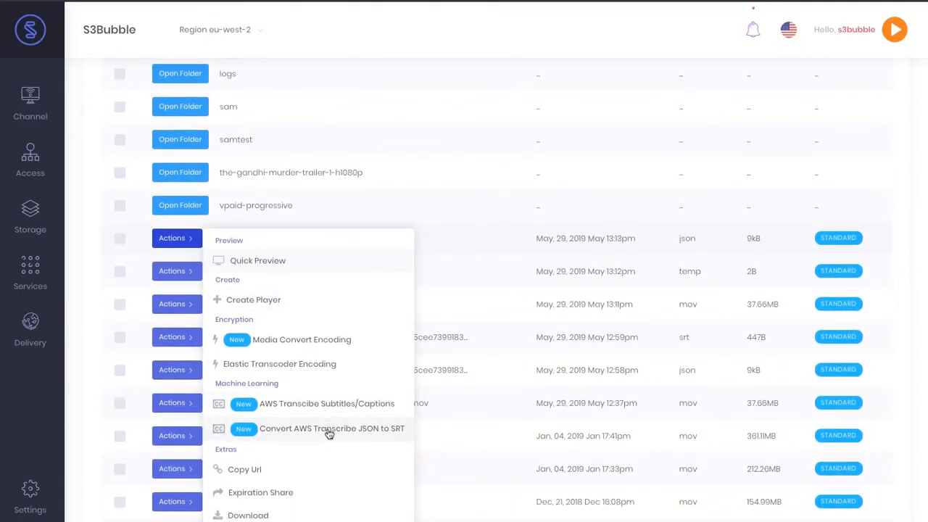
left_click(331, 428)
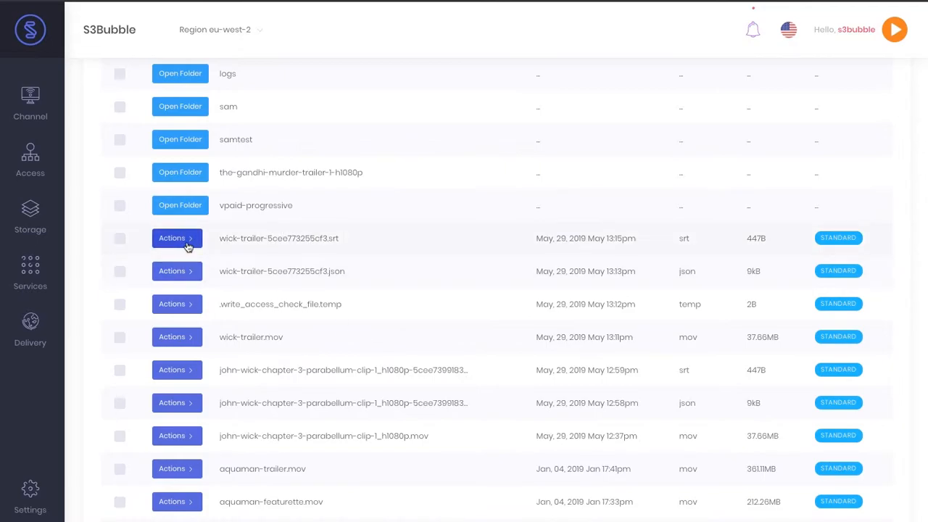
left_click(177, 238)
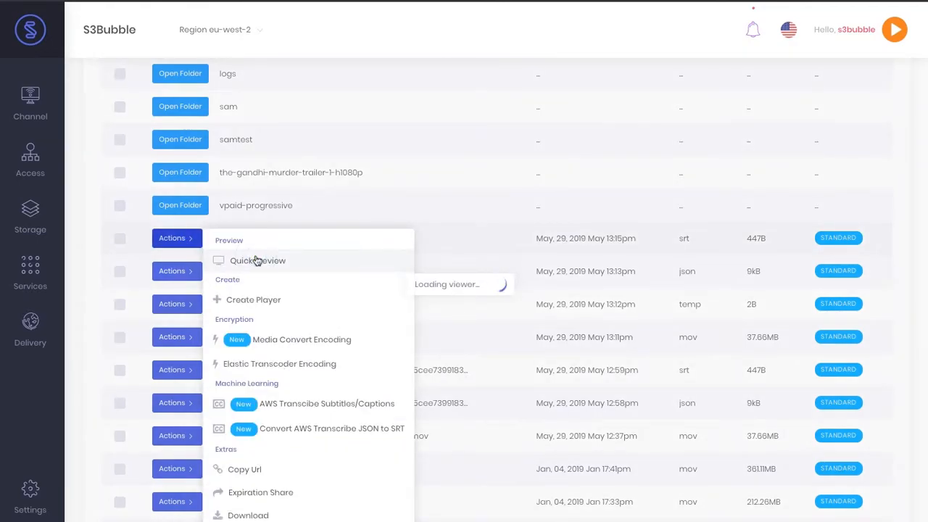
- Review the wick-trailer SRT cues, then go back to the Storage file browser
left_click(257, 261)
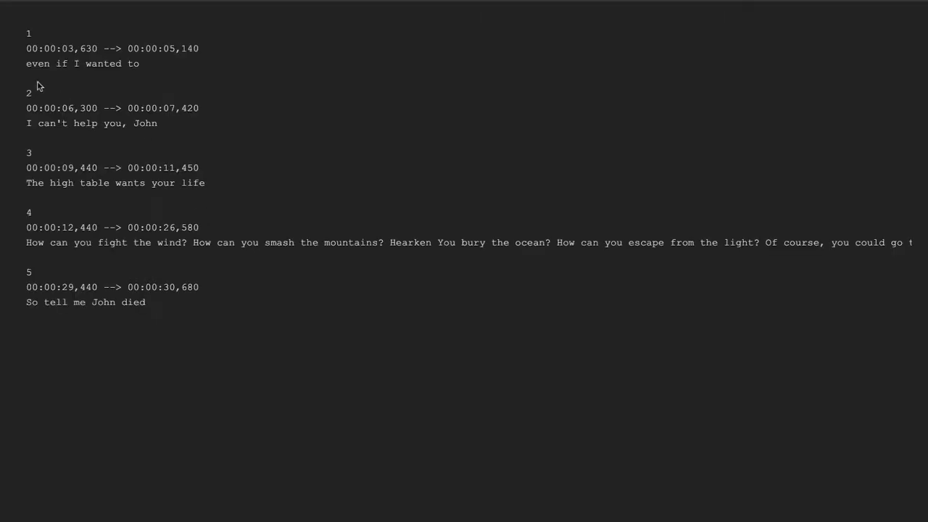
mouse_move(133, 95)
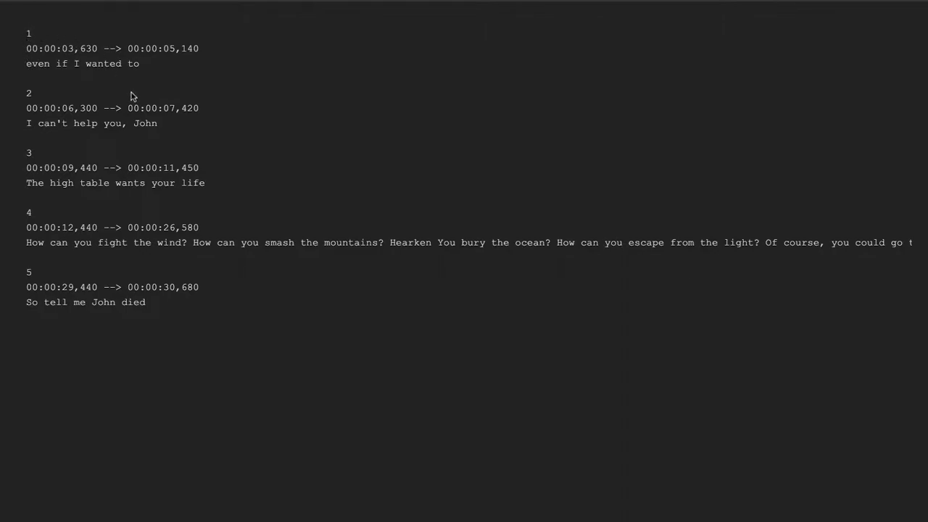
mouse_move(160, 336)
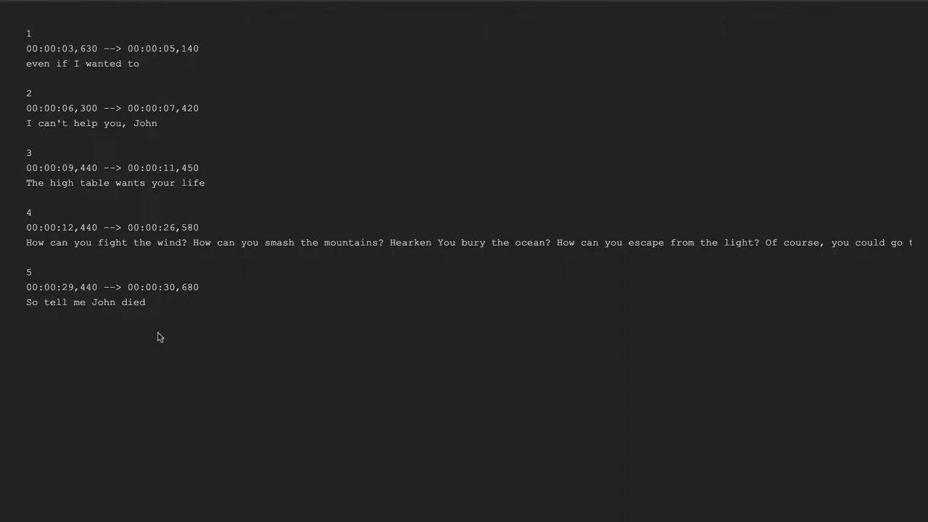
mouse_move(160, 345)
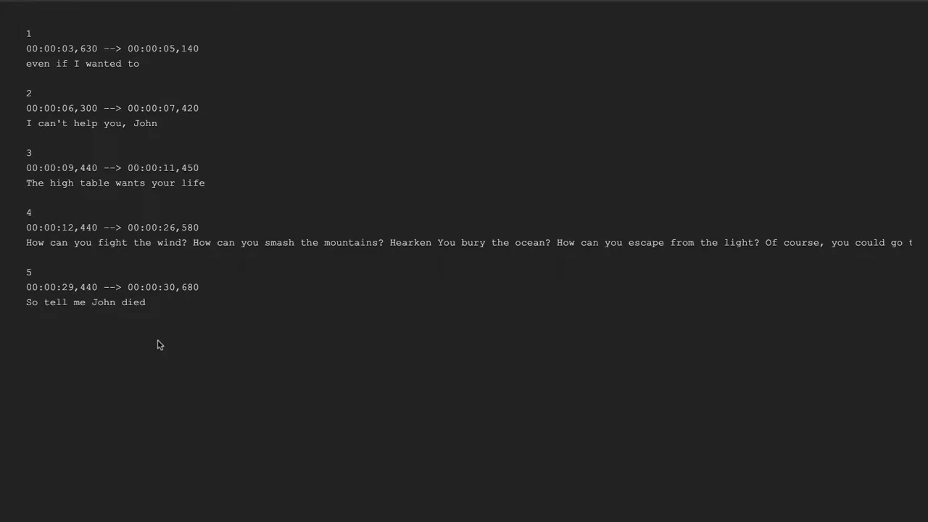
mouse_move(182, 310)
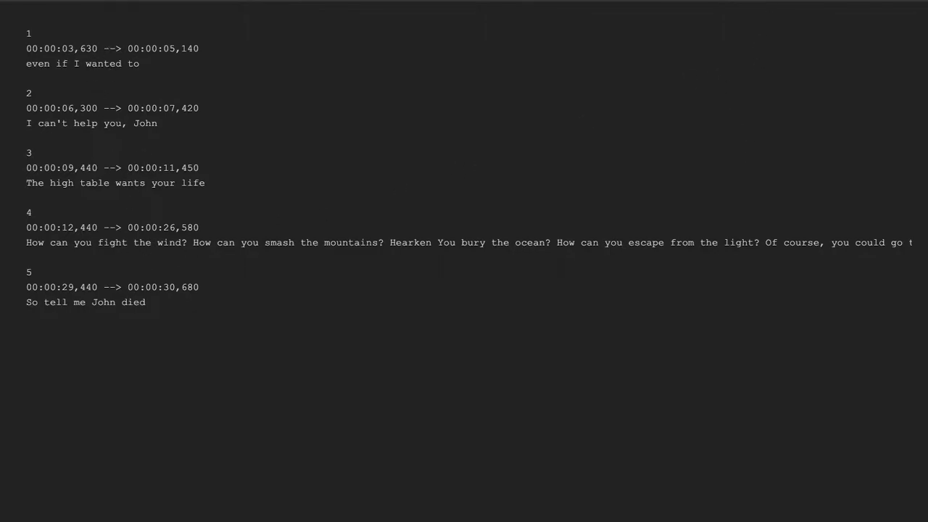
mouse_move(220, 258)
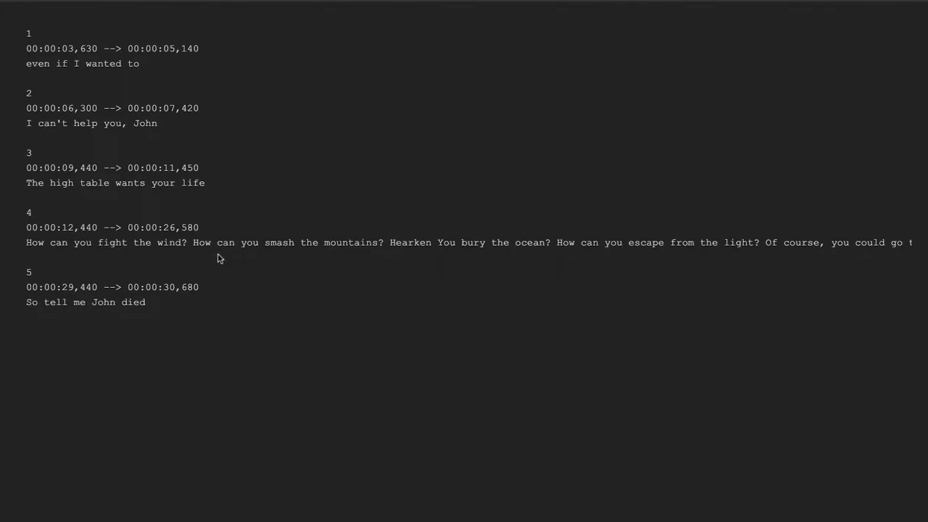
mouse_move(681, 32)
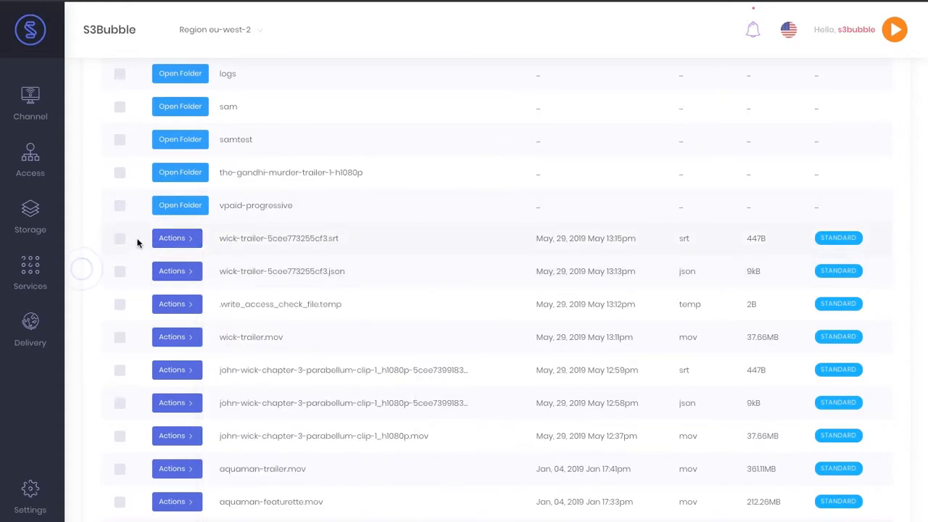
- Create a Job & Player for wick-trailer.mov with an English caption track, language code ENG
scroll("down", 3)
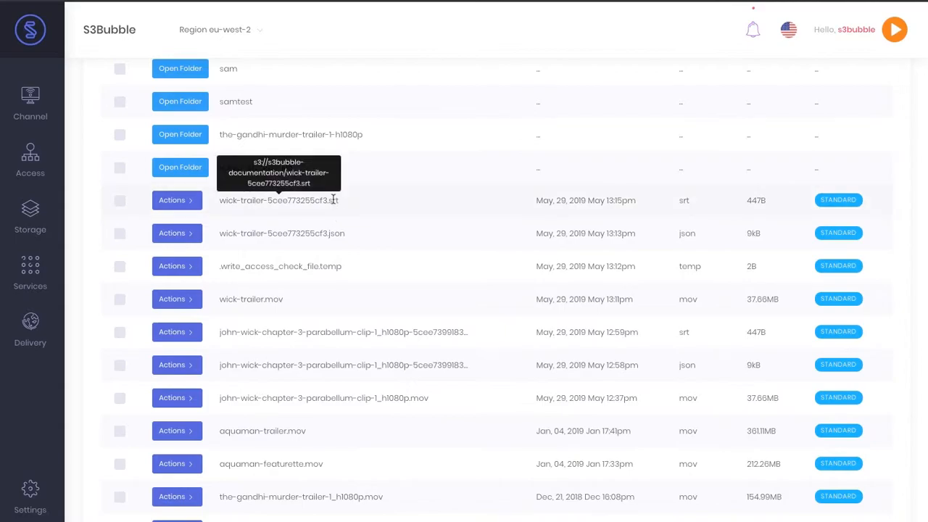
mouse_move(252, 295)
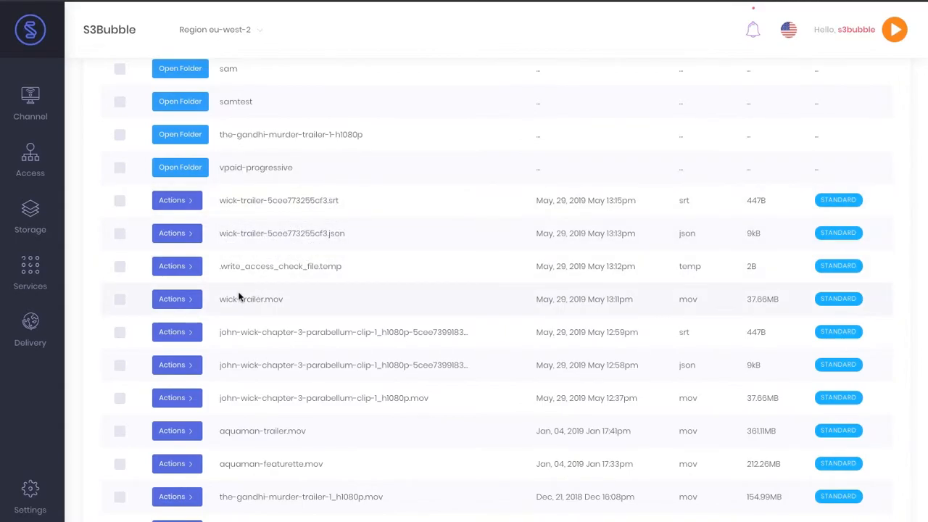
mouse_move(177, 298)
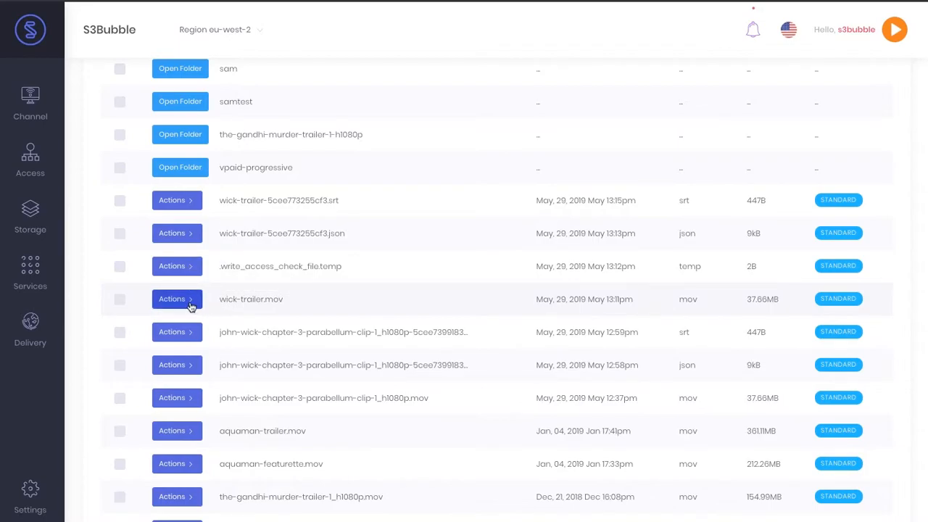
left_click(177, 298)
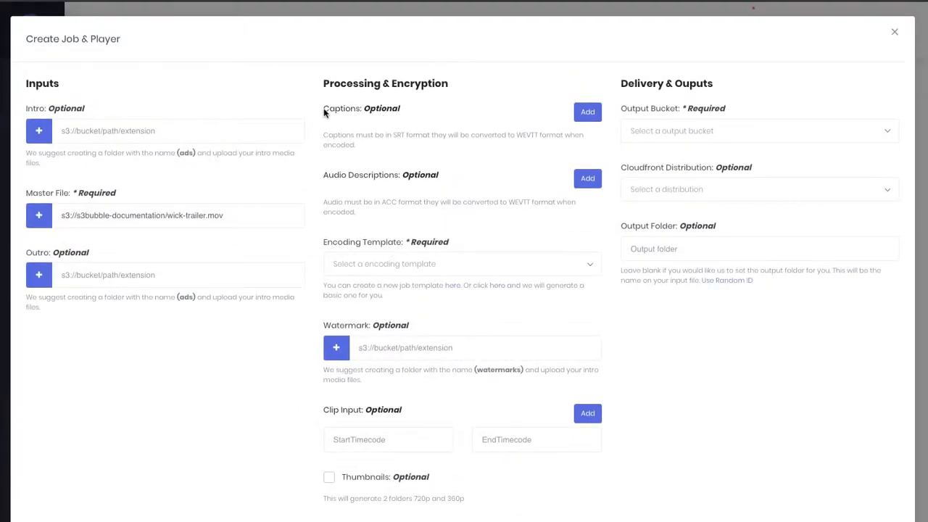
left_click(587, 110)
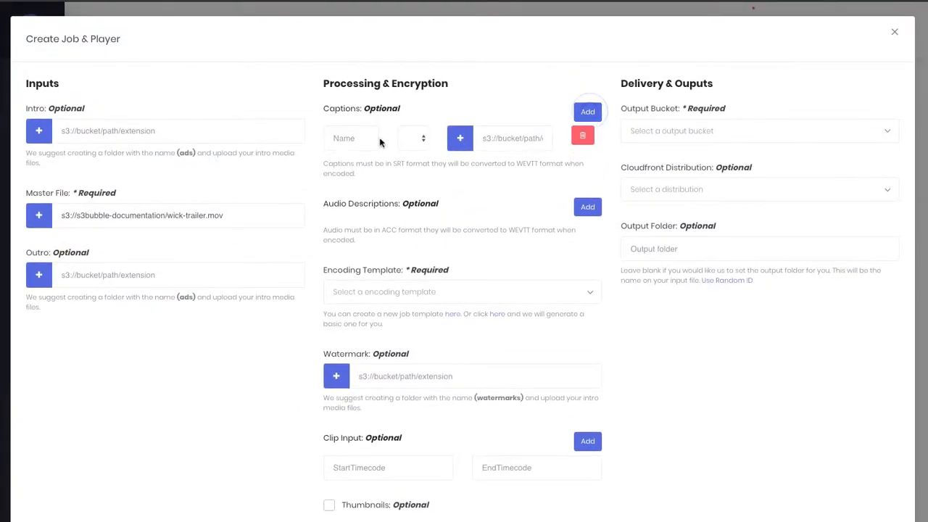
type("Engl")
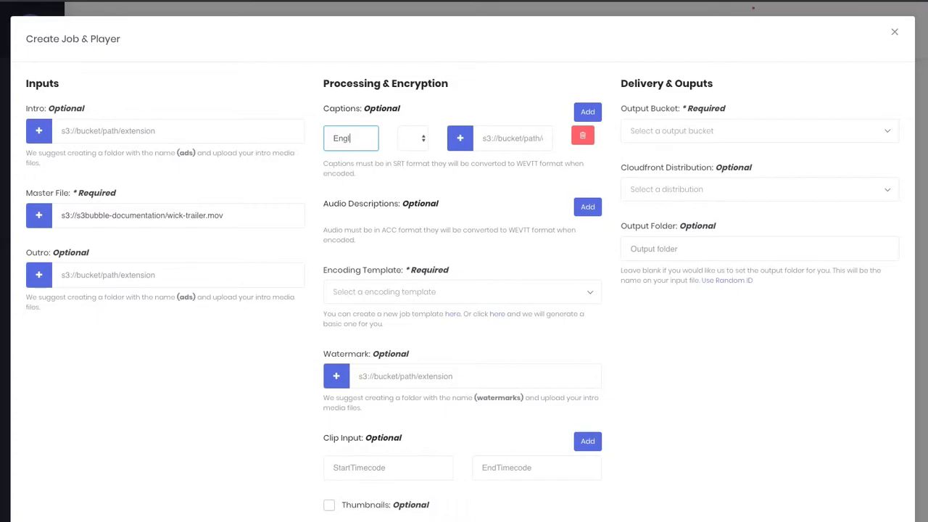
left_click(411, 138)
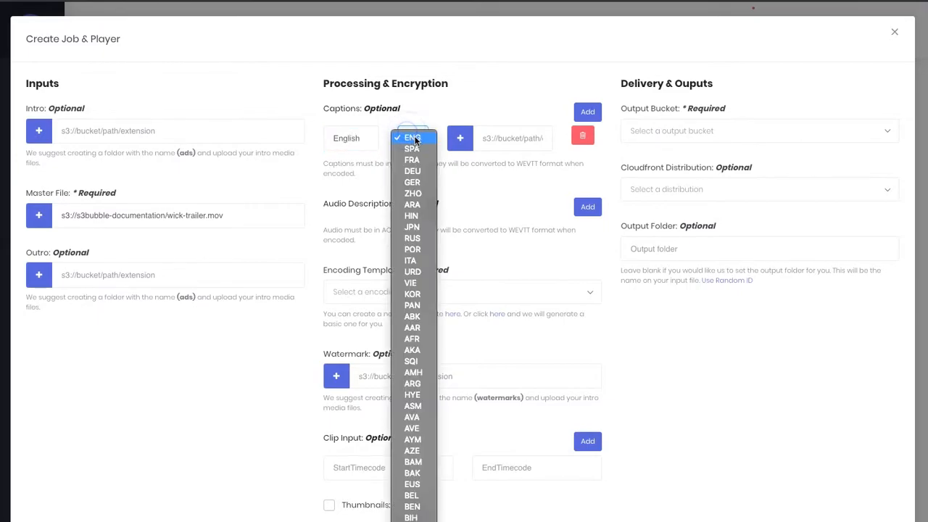
left_click(412, 138)
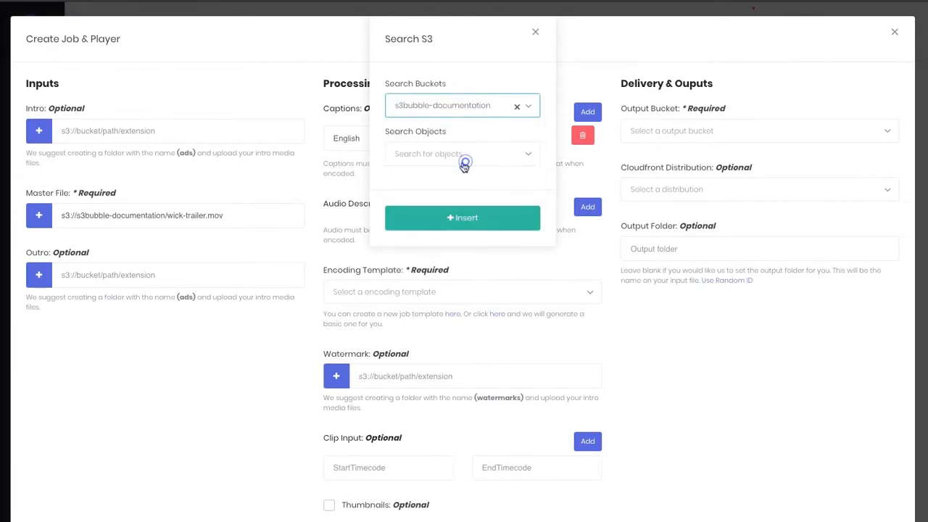
- Link the wick-trailer SRT file from the bucket as the caption source
type("wick")
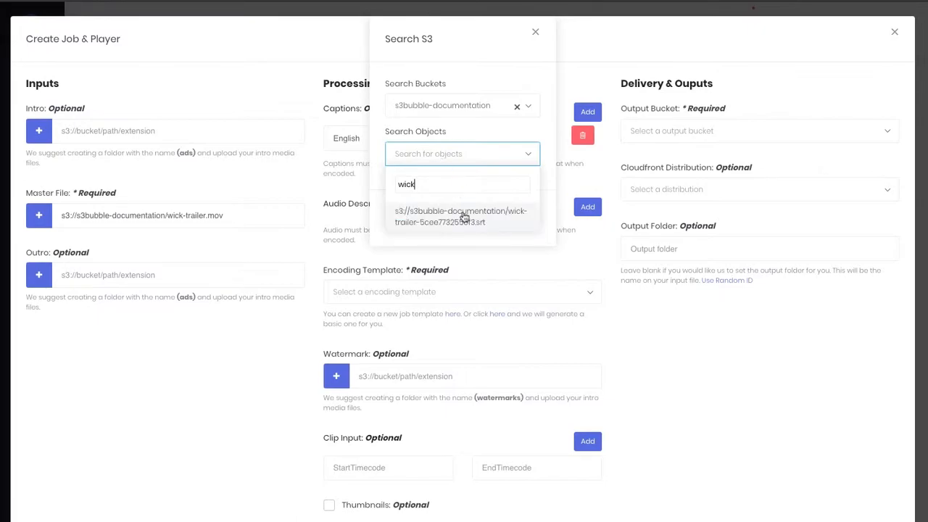
mouse_move(458, 221)
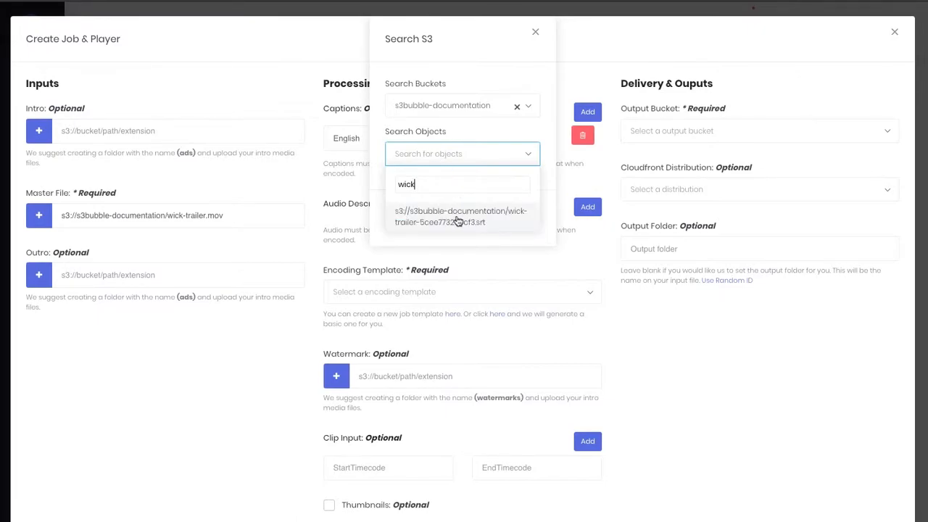
left_click(461, 216)
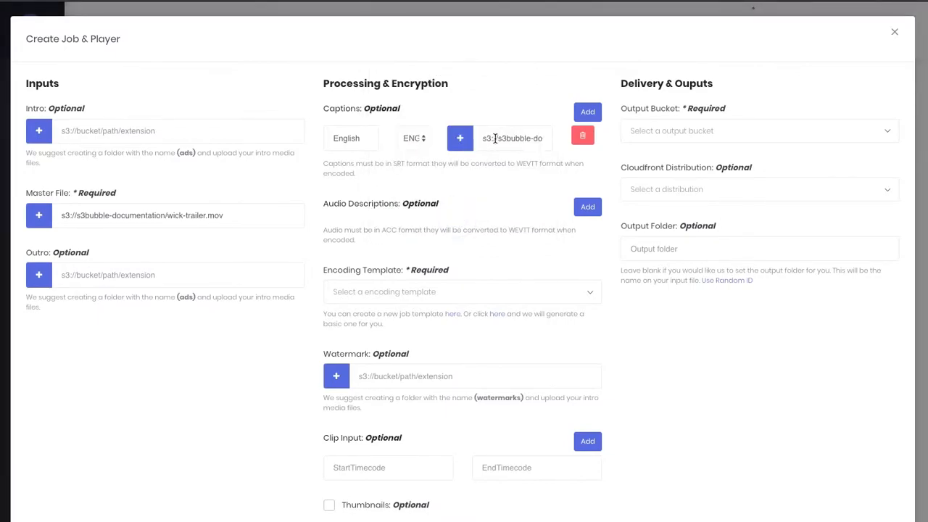
- Choose the recommended HLS template and s3bubble-documentation output bucket, then create the job
scroll("down", 3)
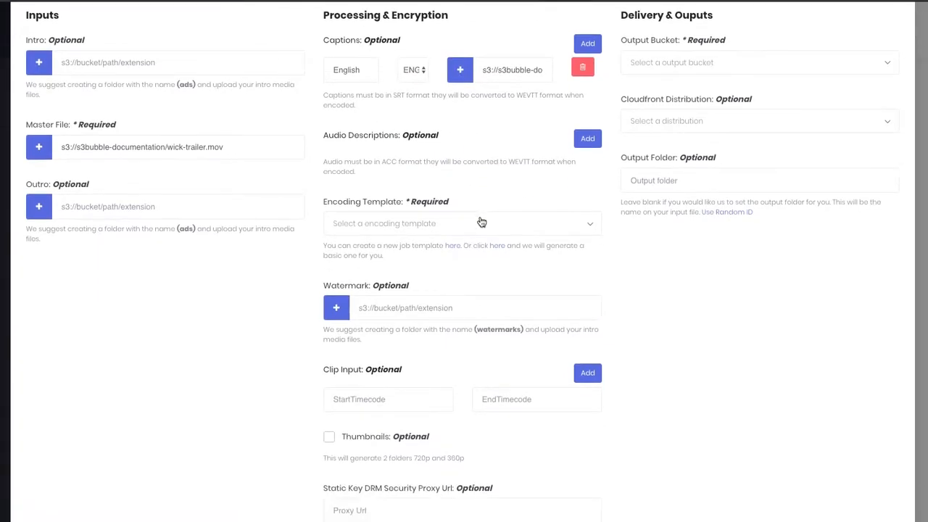
left_click(461, 223)
type("do")
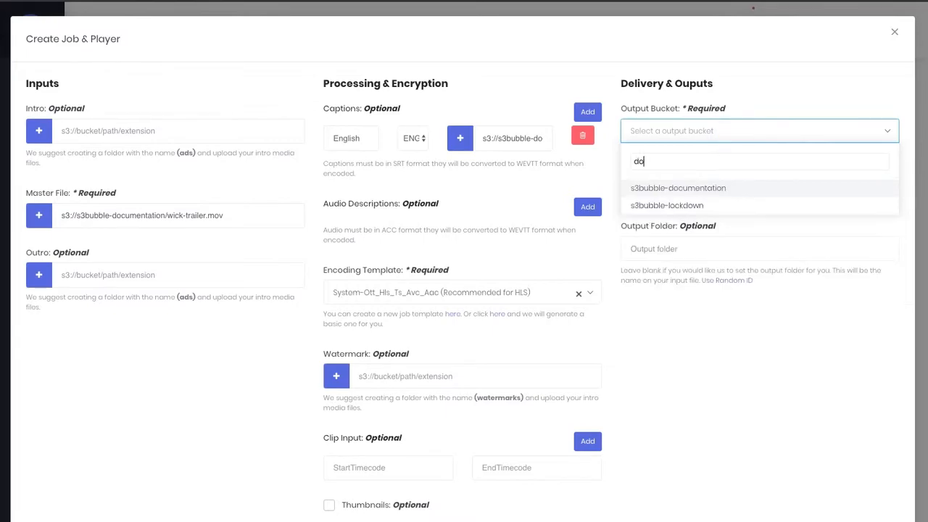
left_click(677, 188)
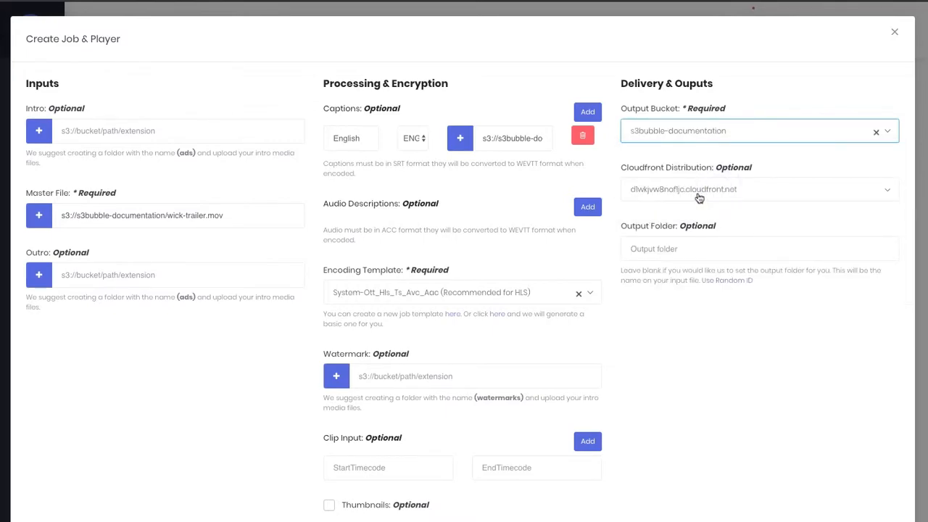
left_click(759, 188)
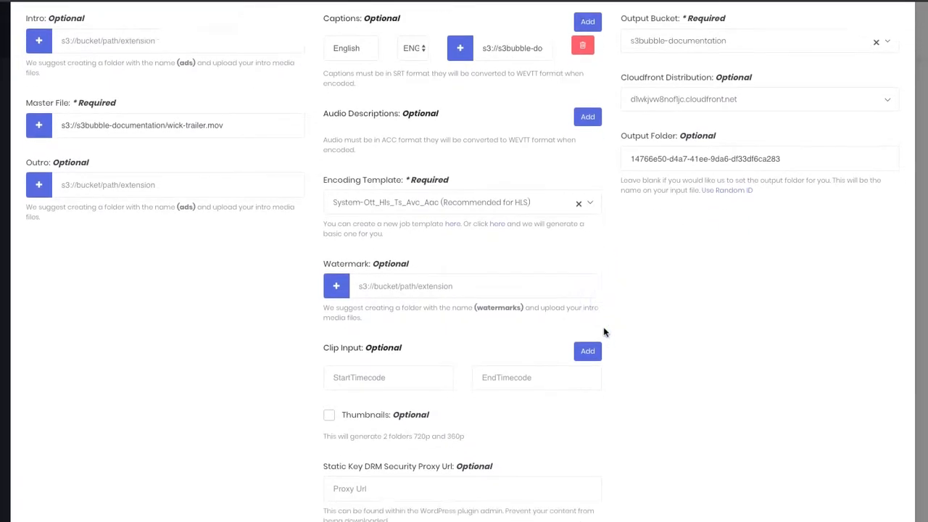
scroll("up", 3)
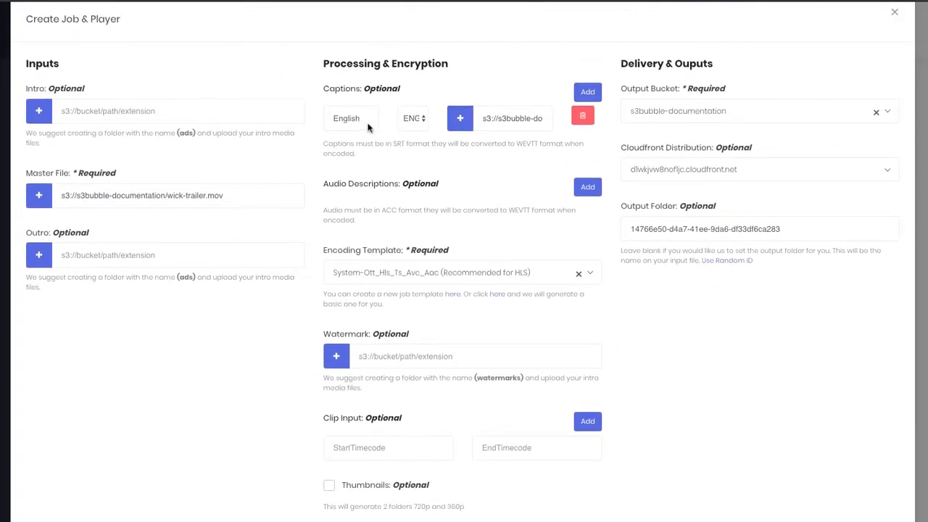
mouse_move(453, 266)
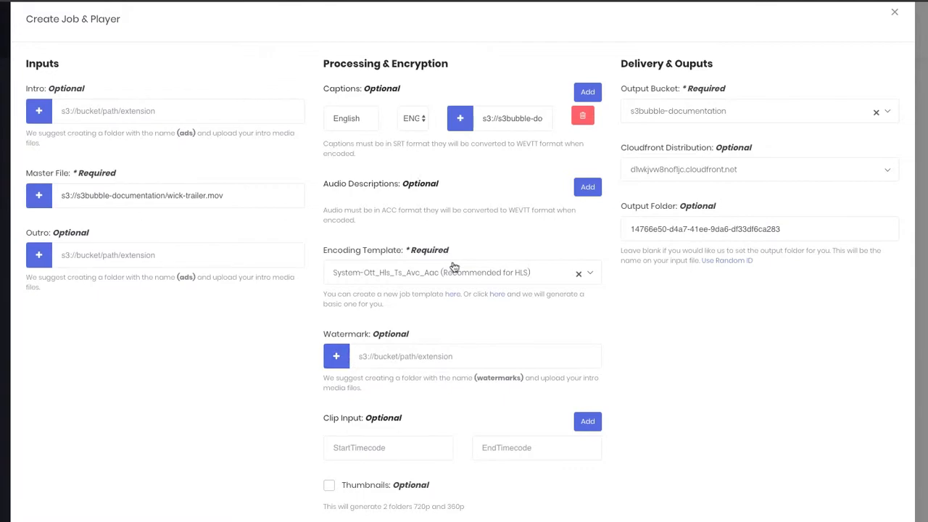
scroll("down", 3)
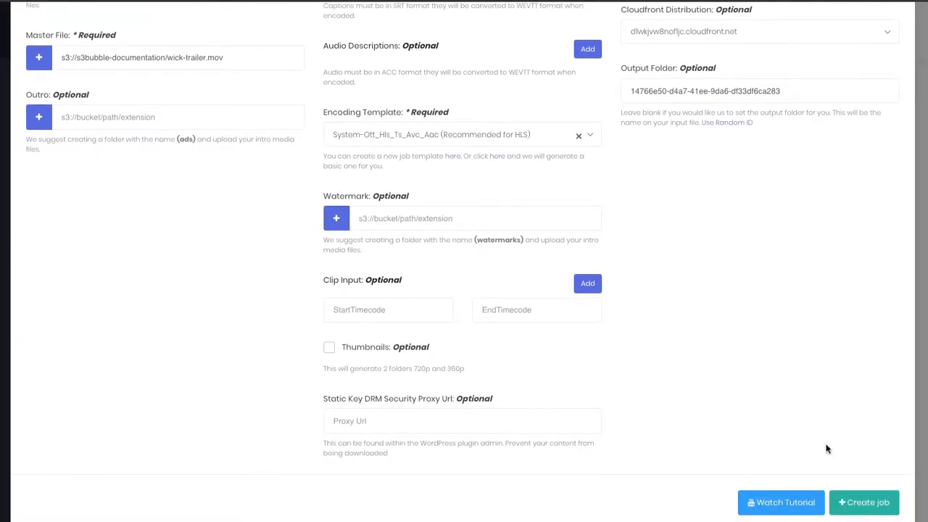
left_click(862, 502)
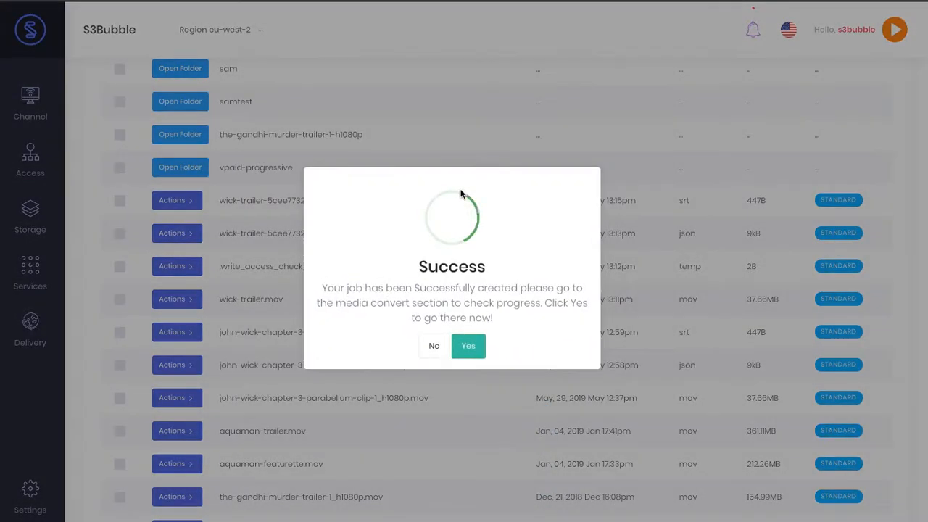
- Go to Media Services and watch the wick-trailer MediaConvert job reach COMPLETE
left_click(467, 345)
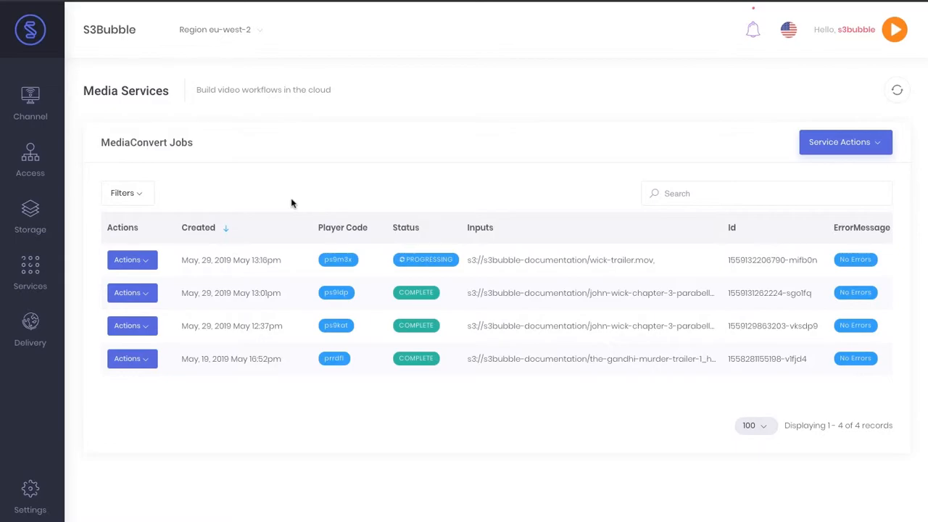
mouse_move(444, 235)
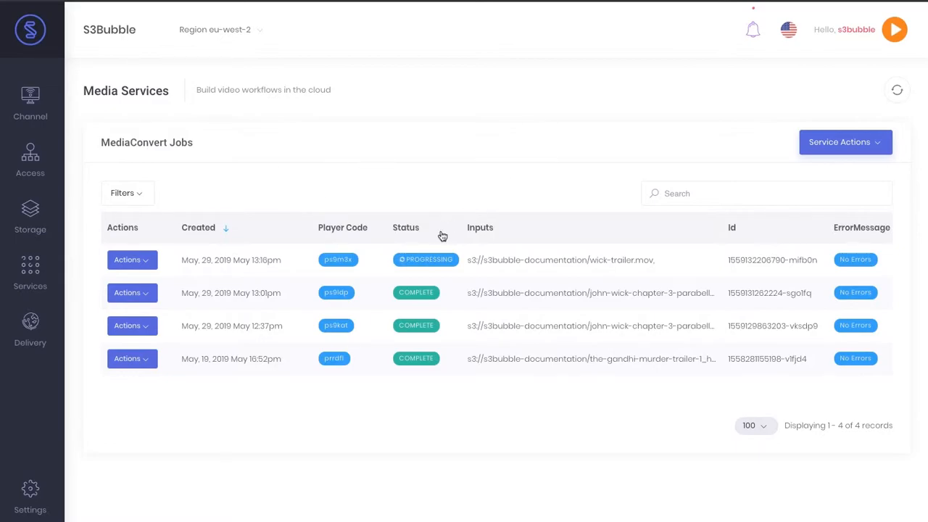
mouse_move(443, 235)
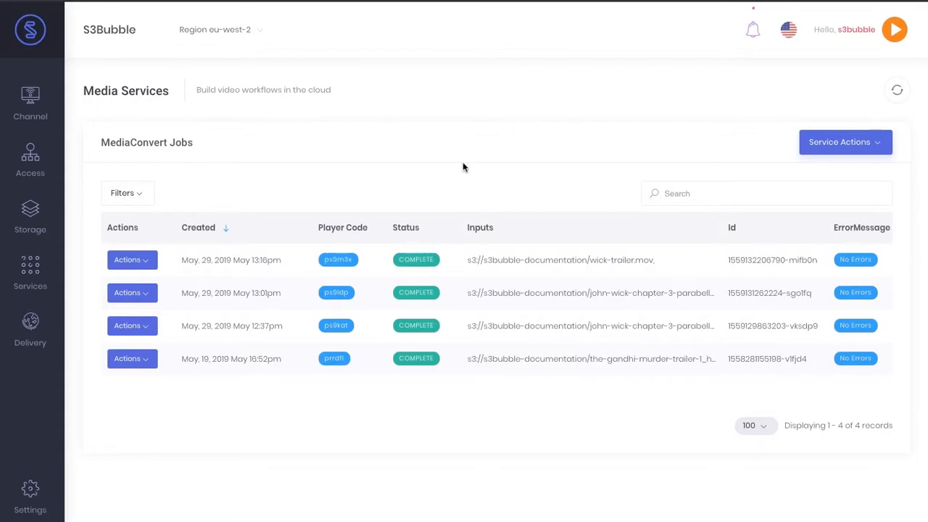
mouse_move(427, 268)
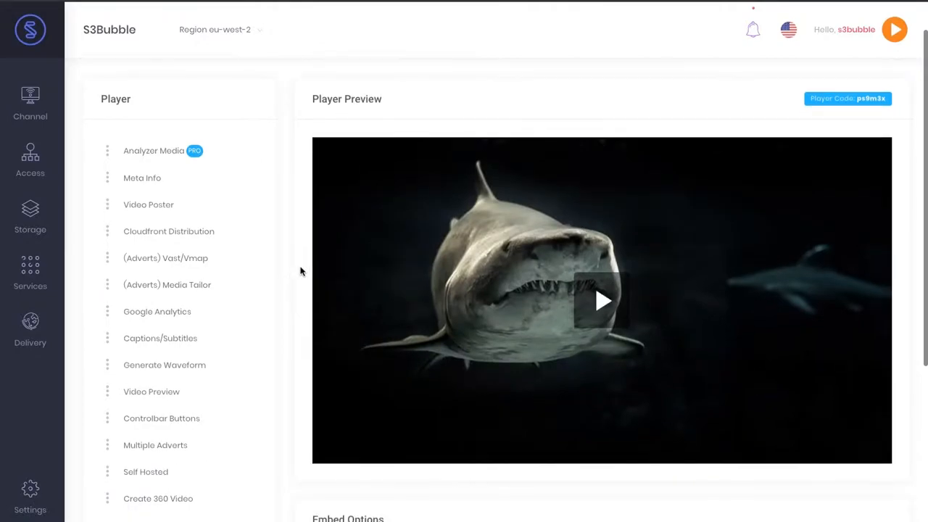
- Play the encoded trailer in Player Preview, confirm English subtitles show, then pause
left_click(831, 441)
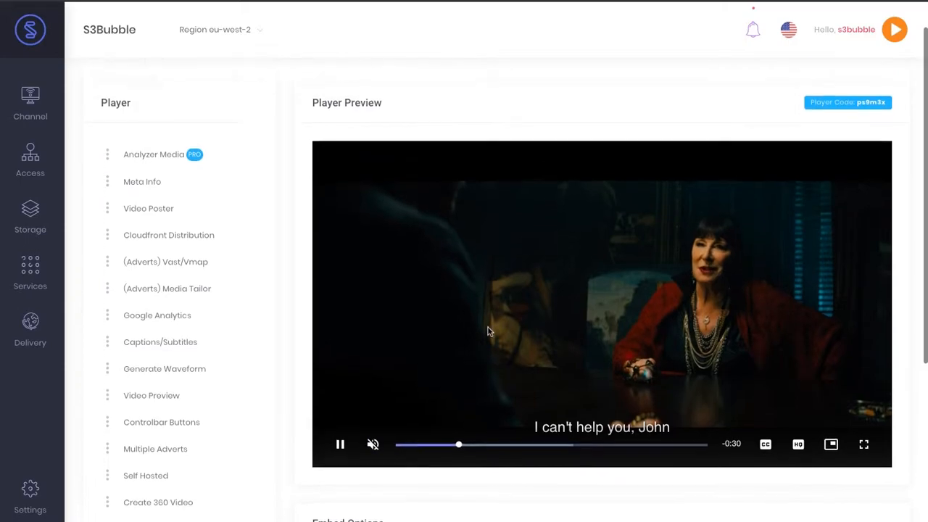
scroll("down", 3)
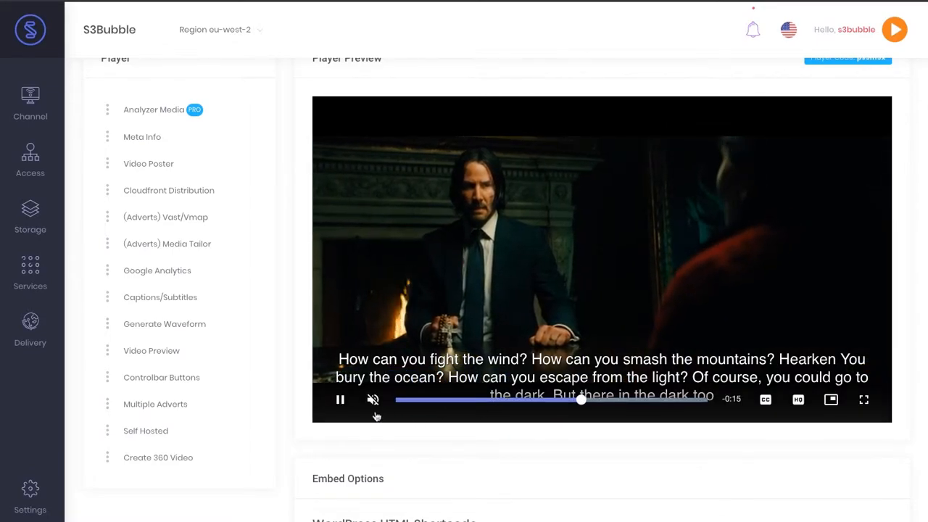
left_click(339, 400)
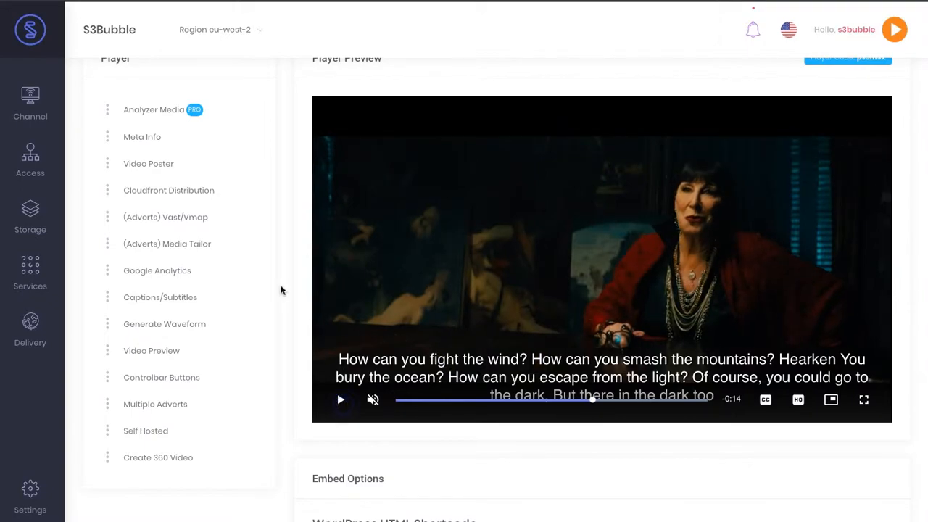
mouse_move(592, 344)
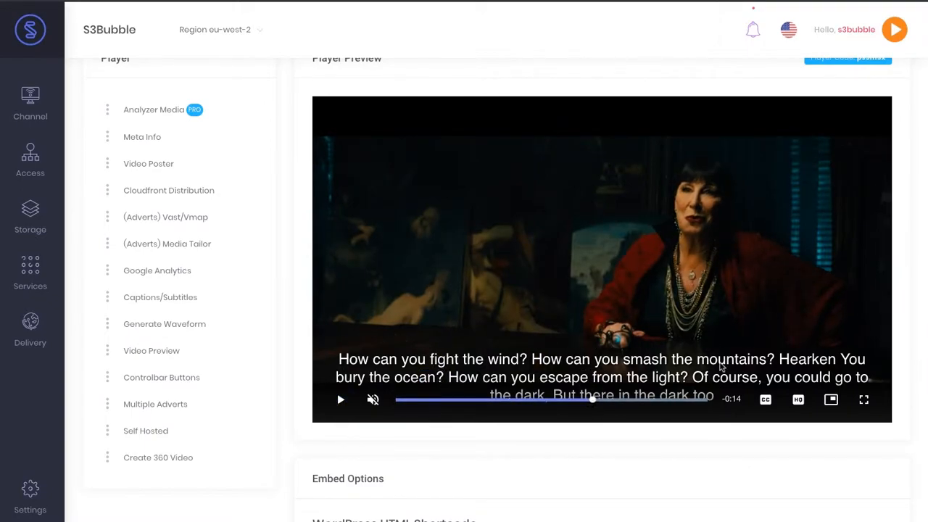
- Copy the Direct Url from Embed Options and load the HLS master playlist in Safari
scroll("down", 3)
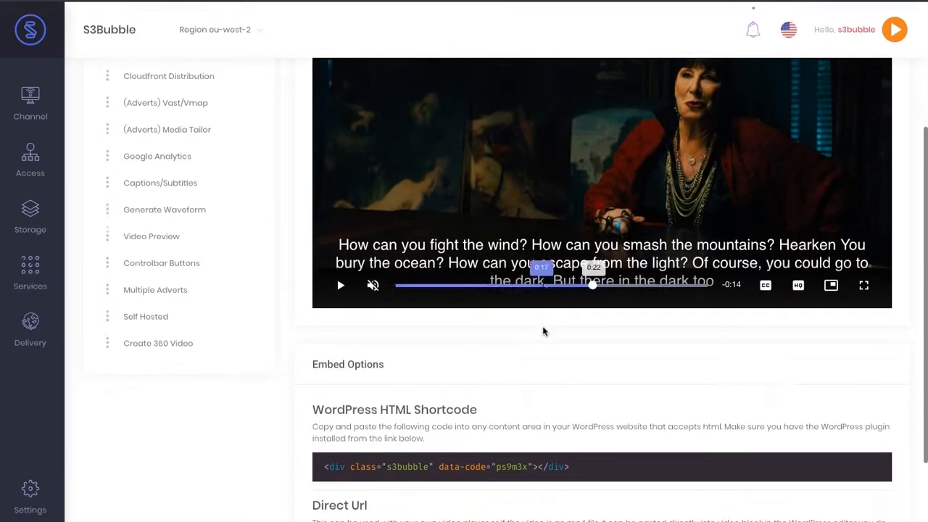
scroll("down", 3)
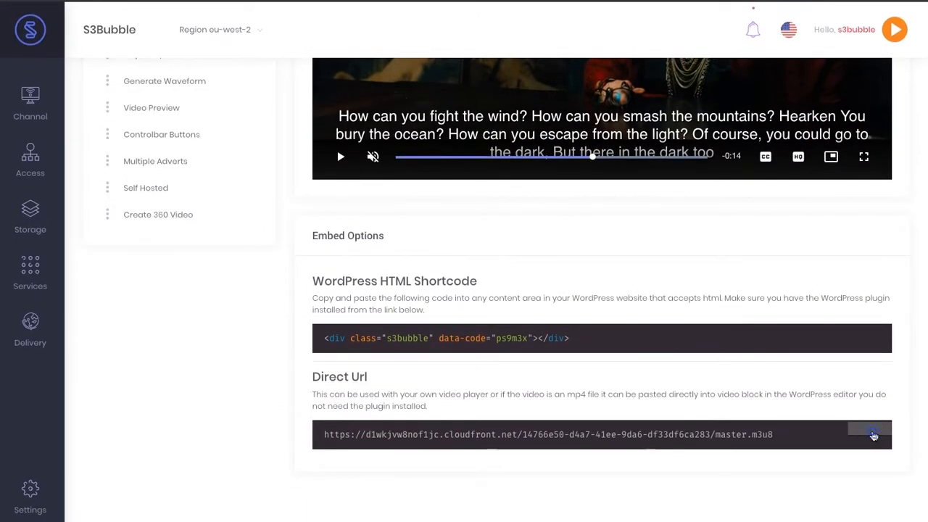
scroll("up", 3)
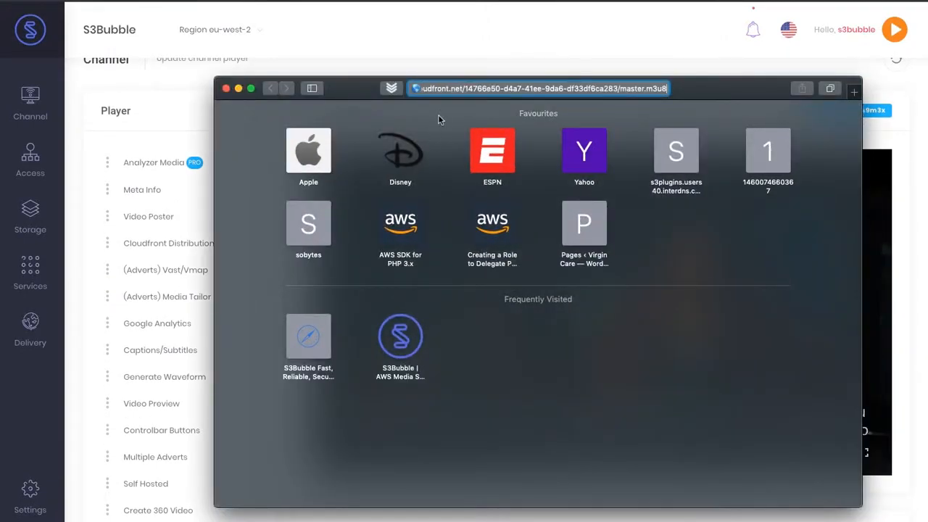
key("Return")
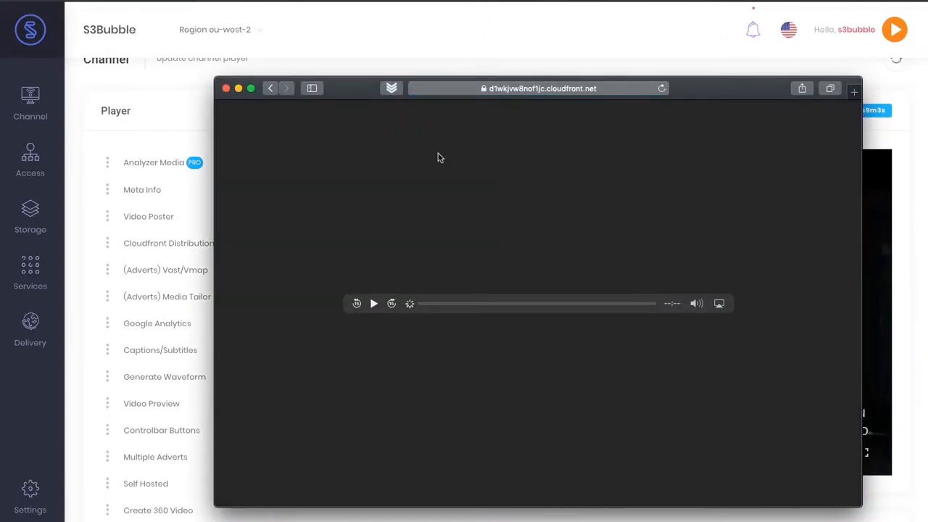
- Play the stream in Safari with English subtitles enabled, then close the window
left_click(375, 303)
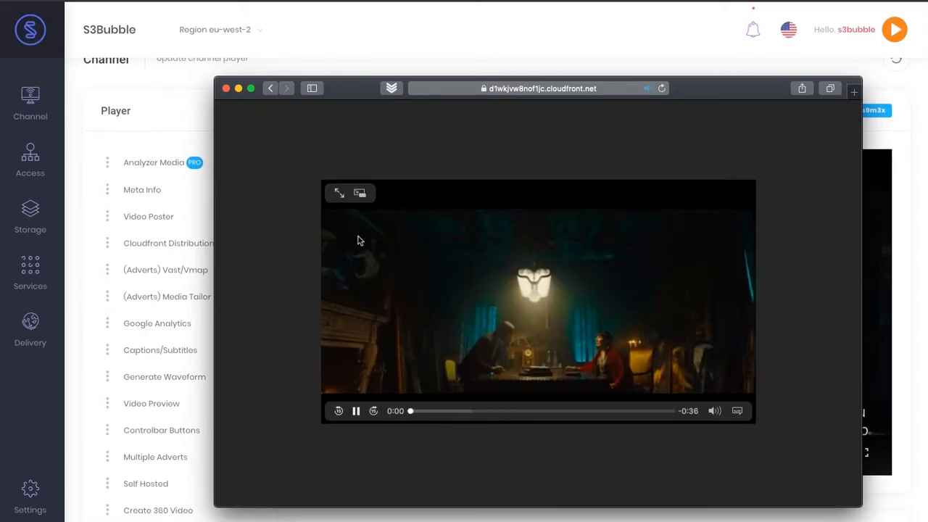
left_click(737, 412)
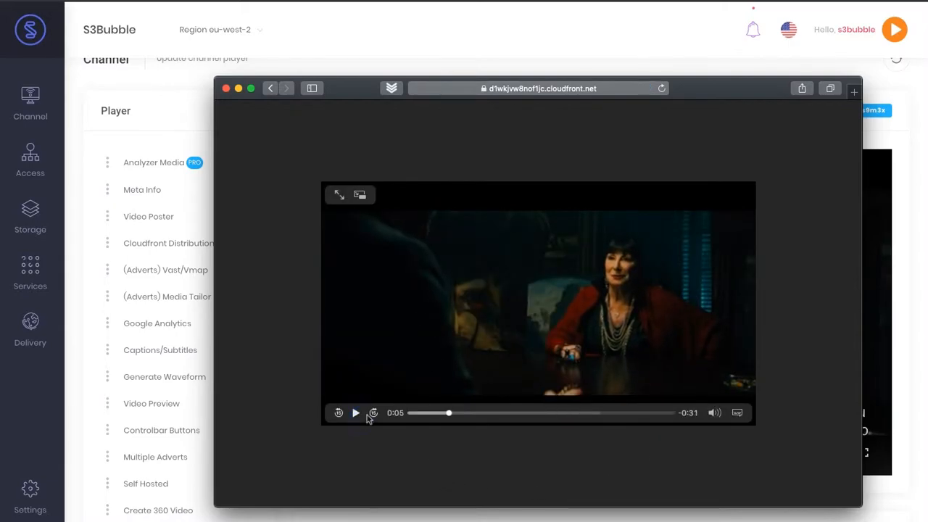
mouse_move(354, 415)
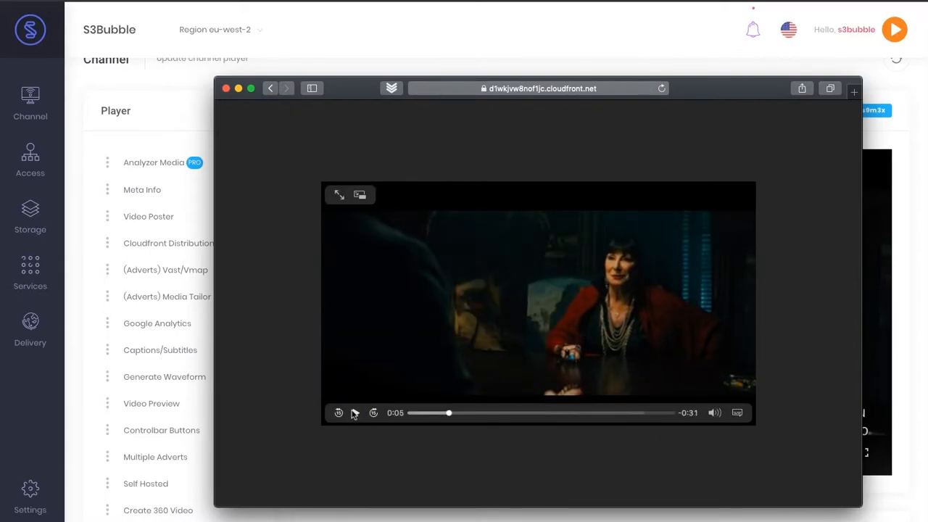
left_click(357, 411)
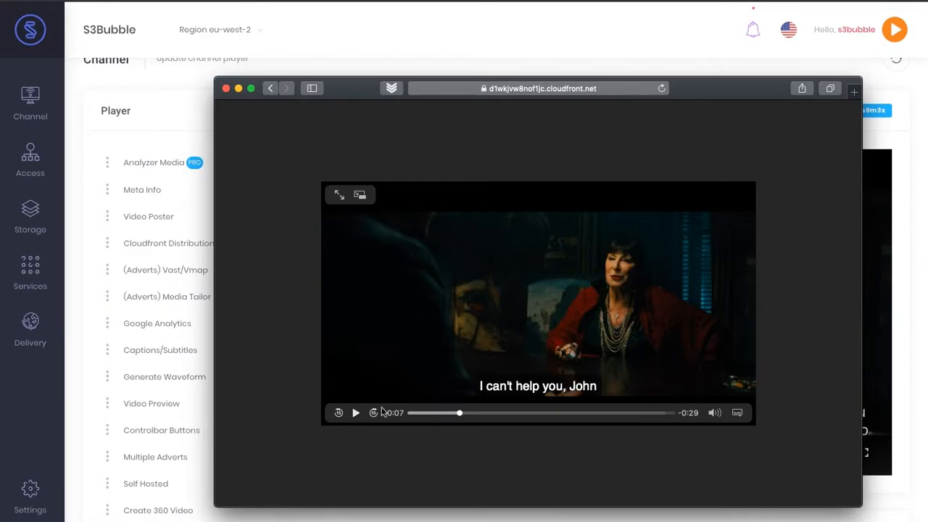
mouse_move(311, 281)
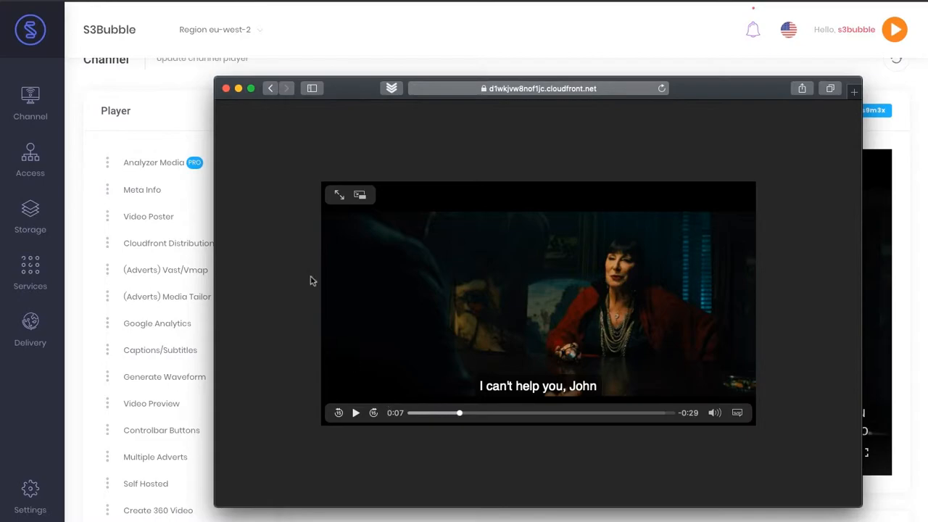
left_click(226, 88)
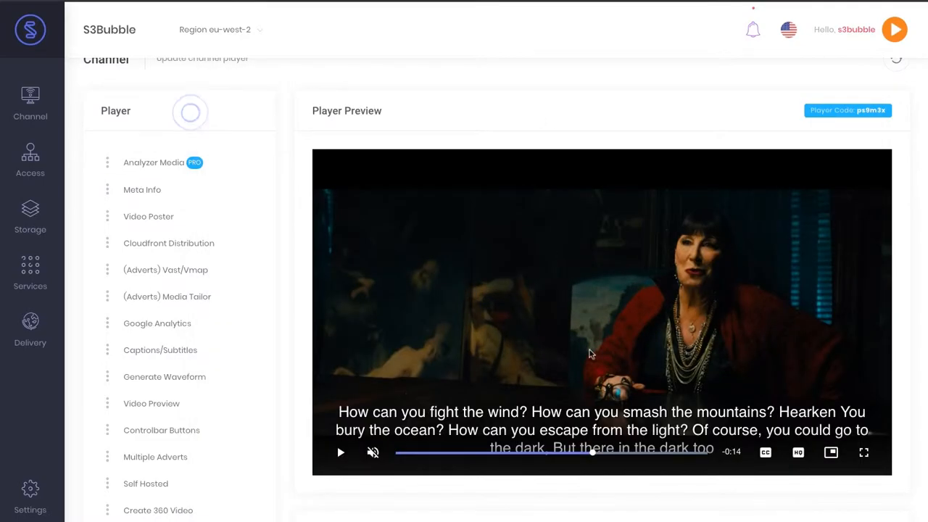